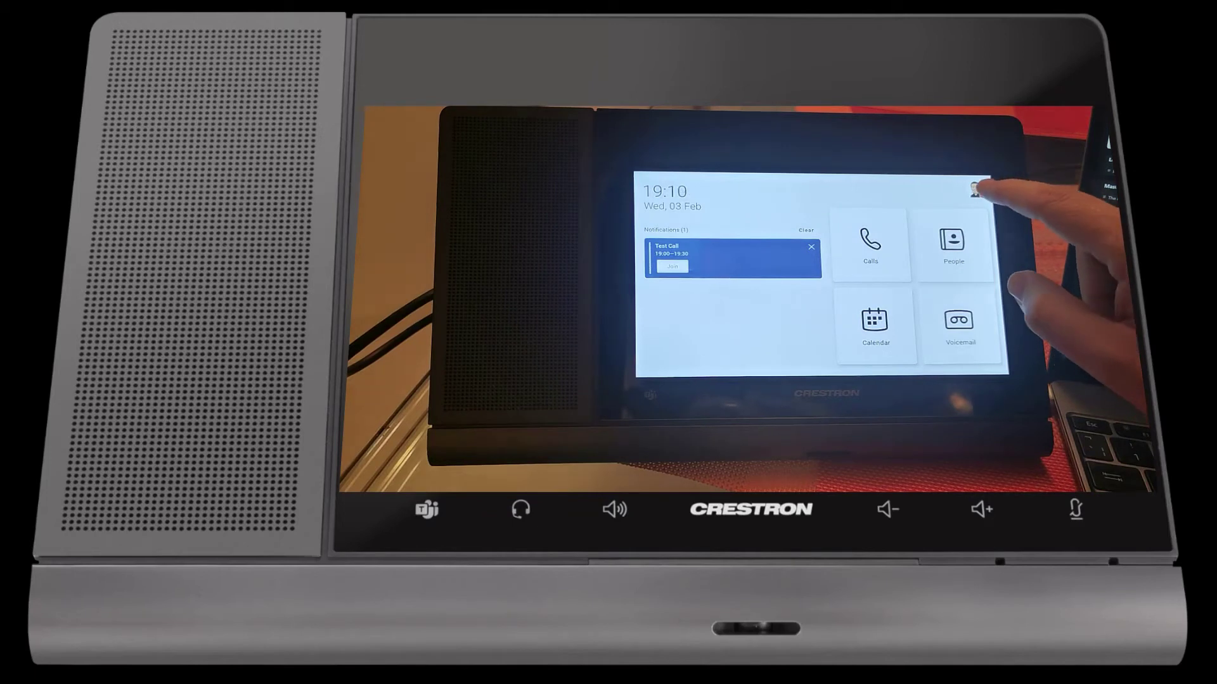
Step: Open Device settings from the profile menu's Settings on the Crestron Flex phone
click(974, 188)
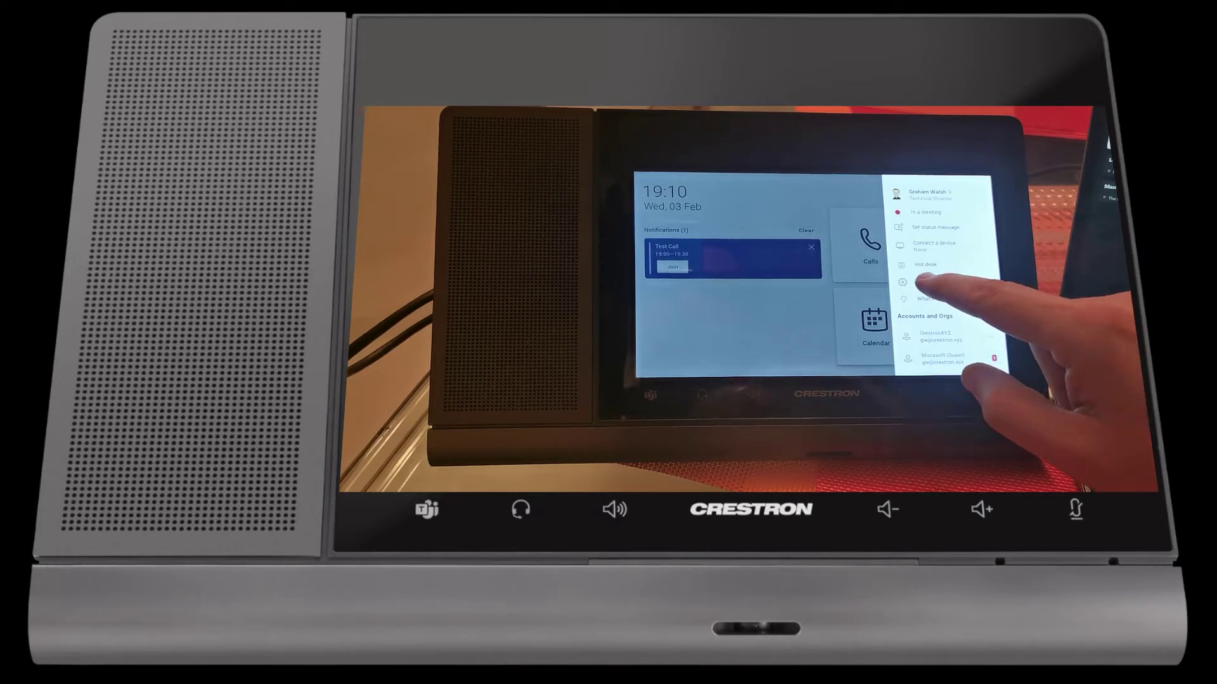
click(904, 280)
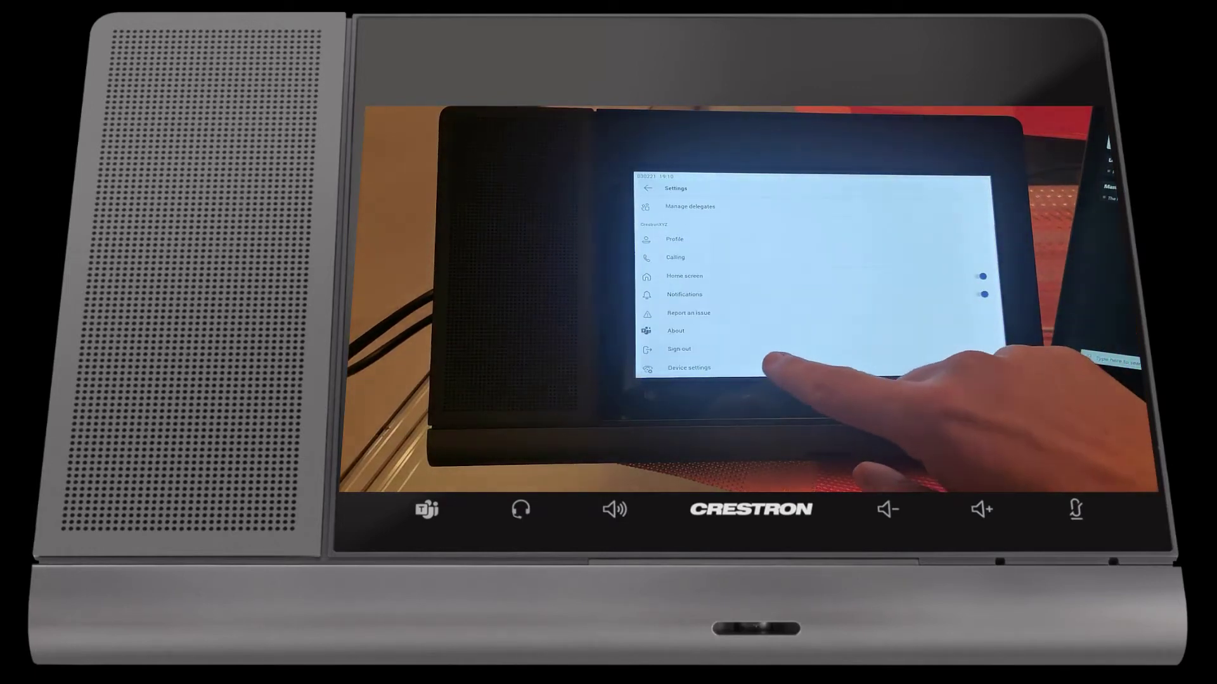
click(689, 367)
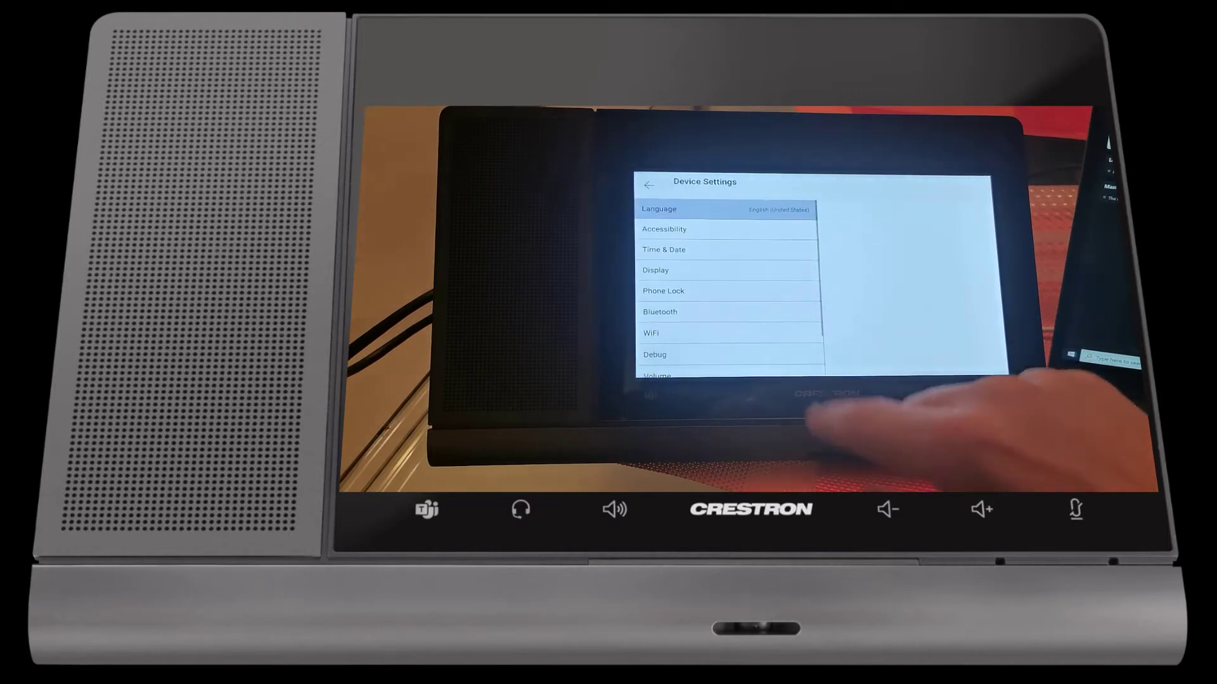
Step: Run a Bluetooth device scan and open the Discovered devices list
click(660, 311)
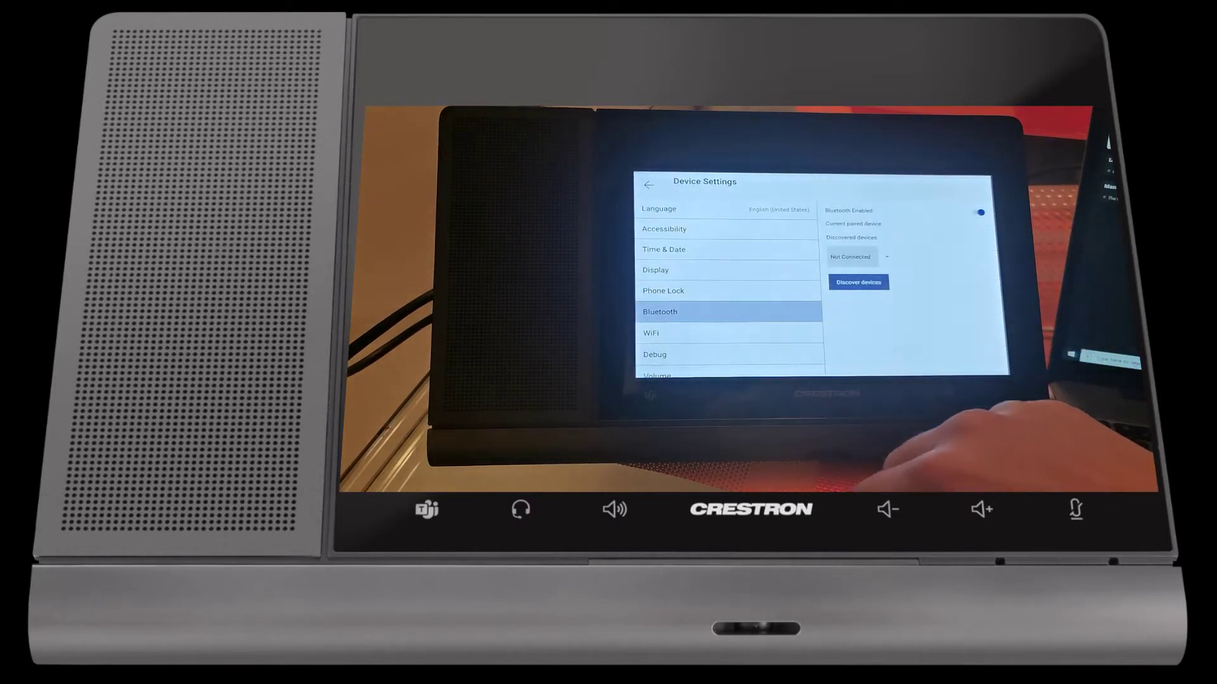
click(859, 281)
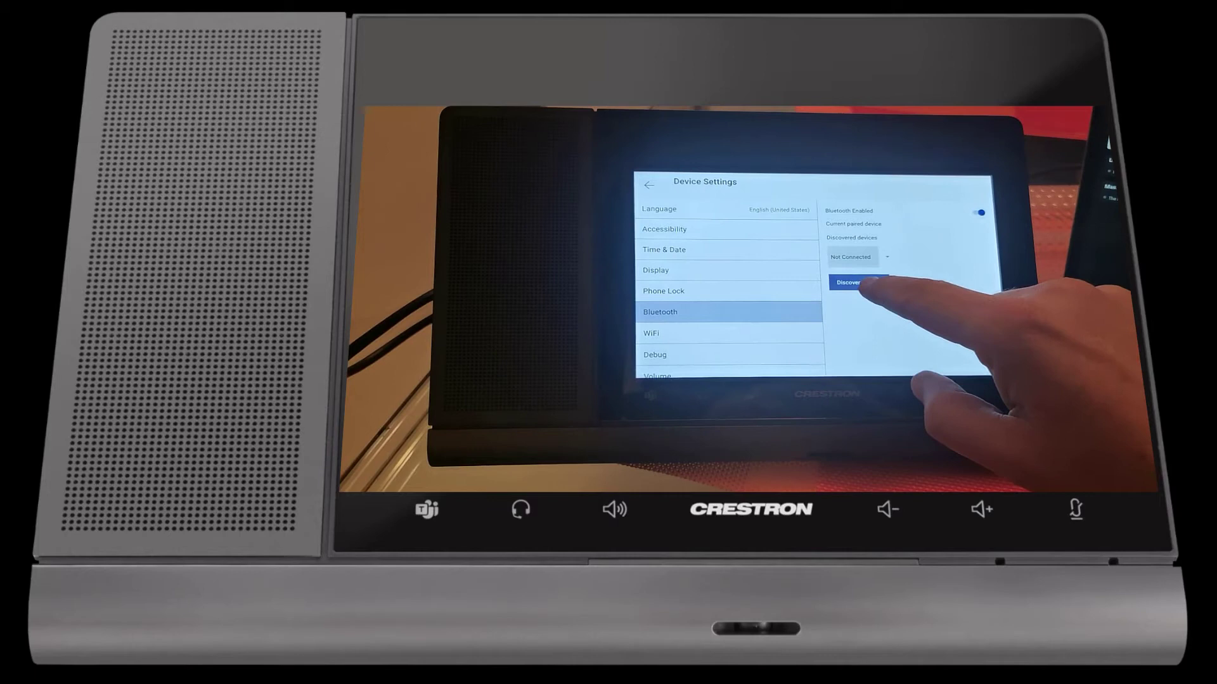
click(852, 283)
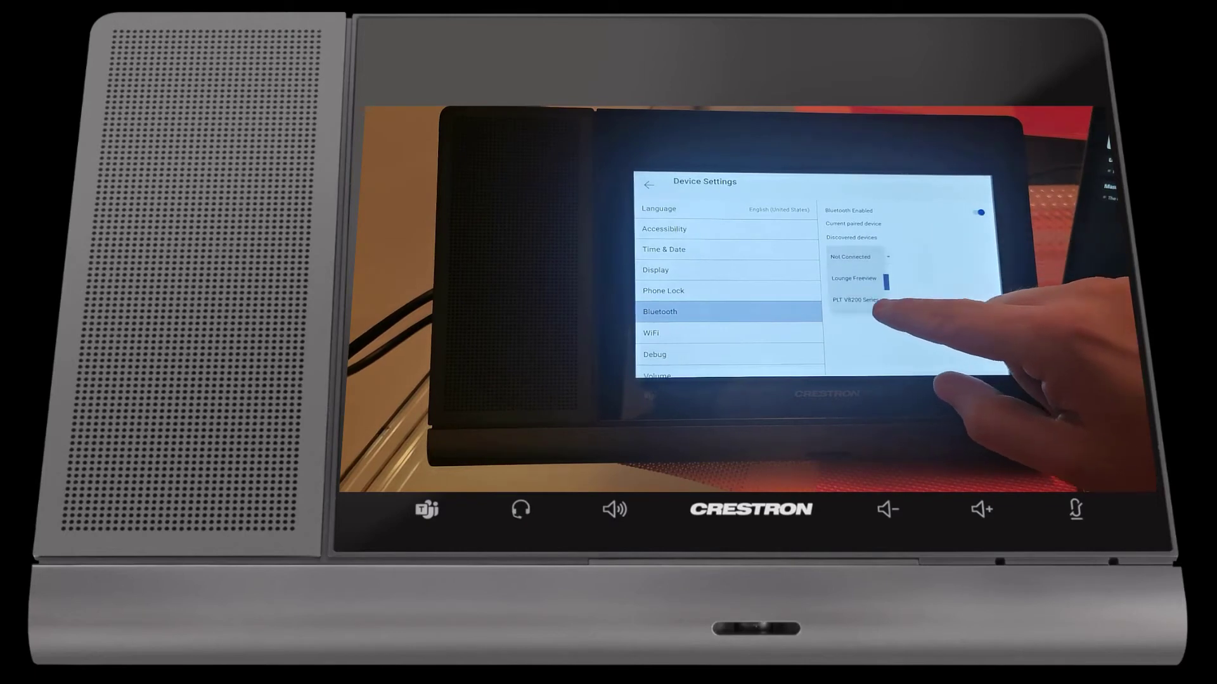
Step: Select the PLT V8200 Series headset, then back out through Settings to home
click(853, 279)
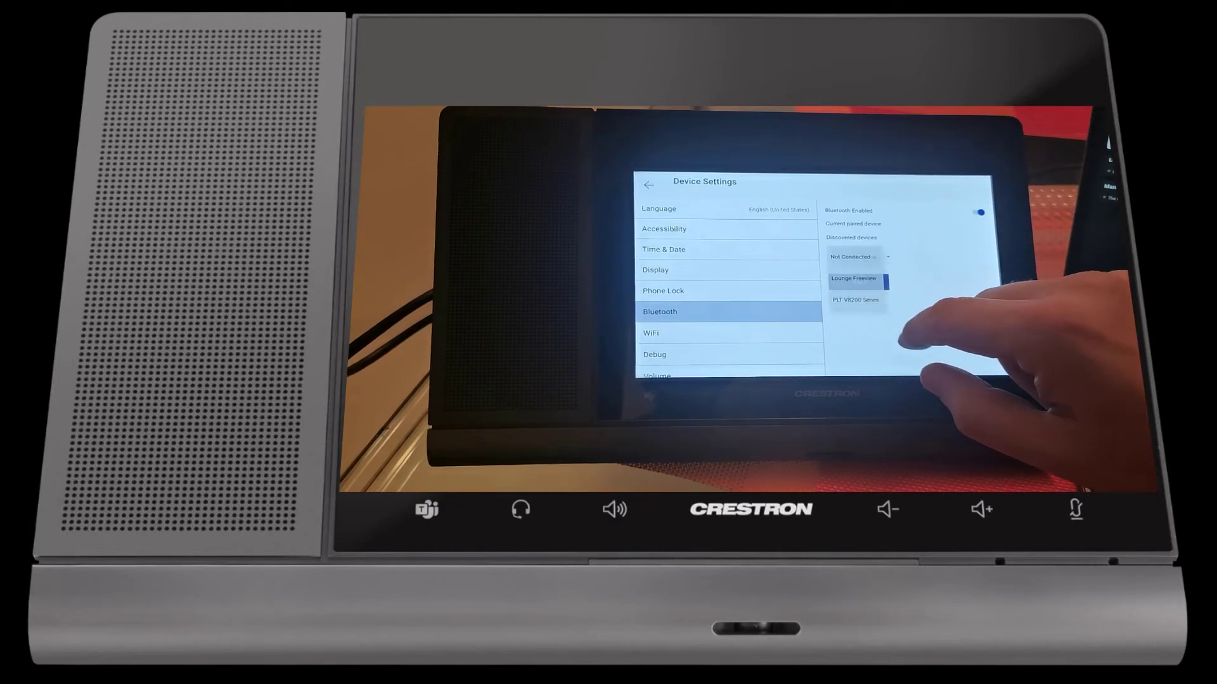
click(858, 279)
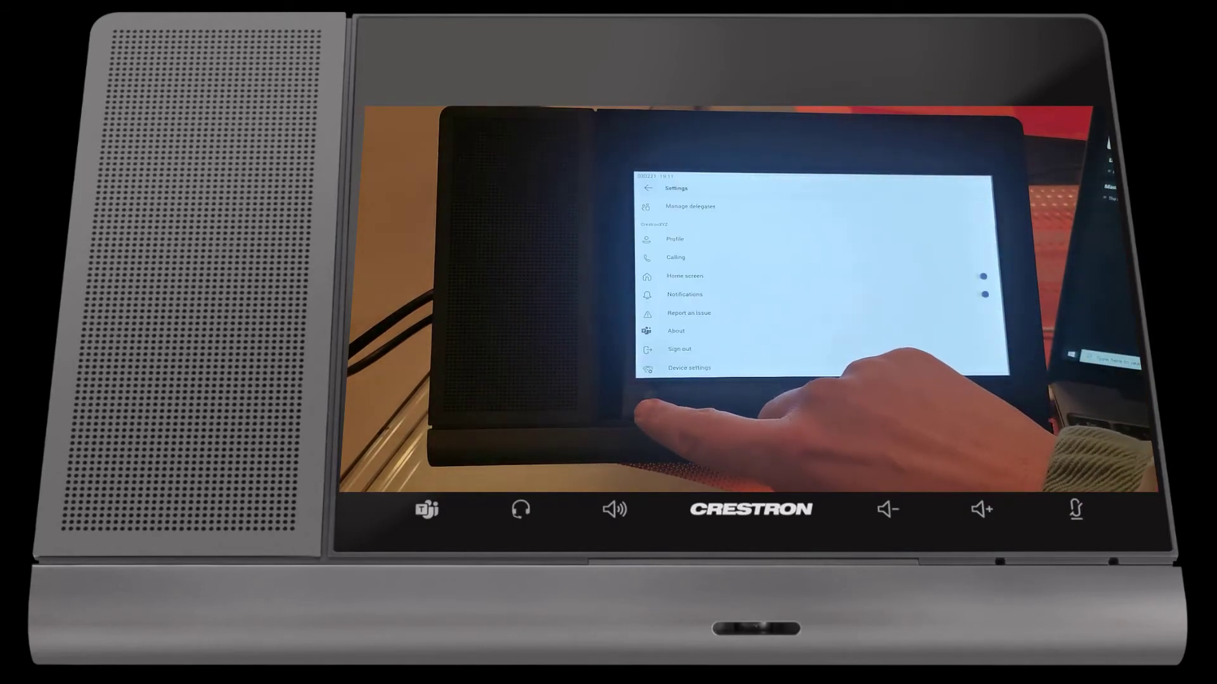
click(644, 189)
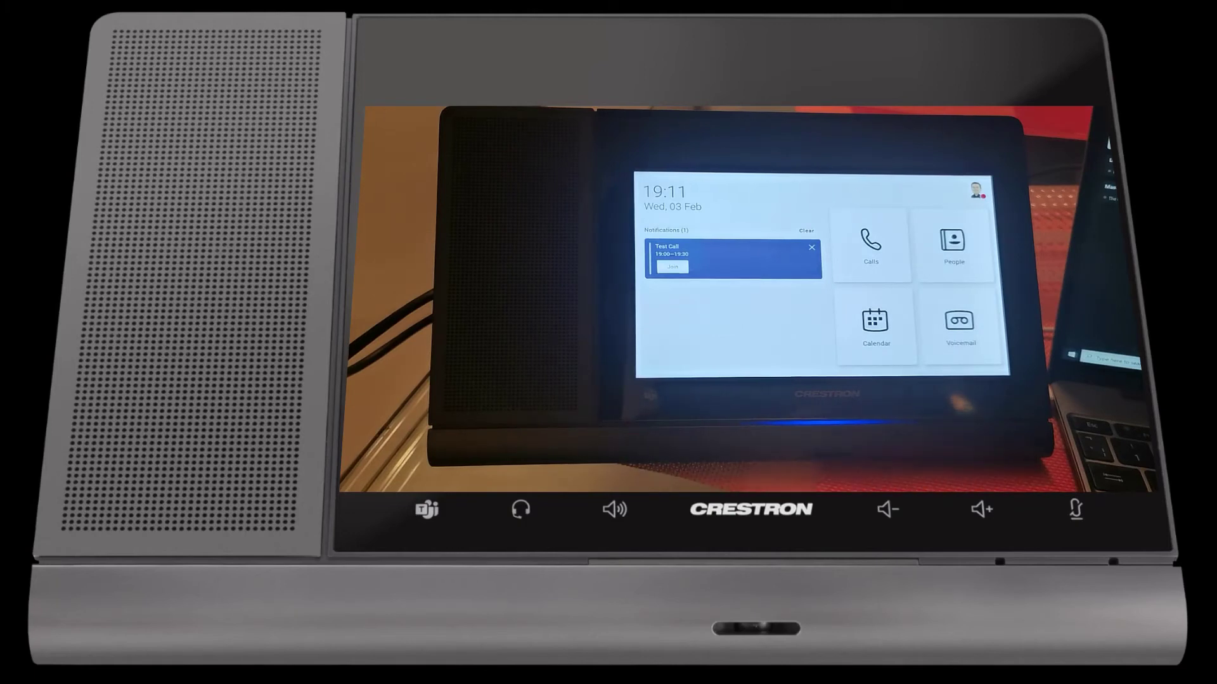